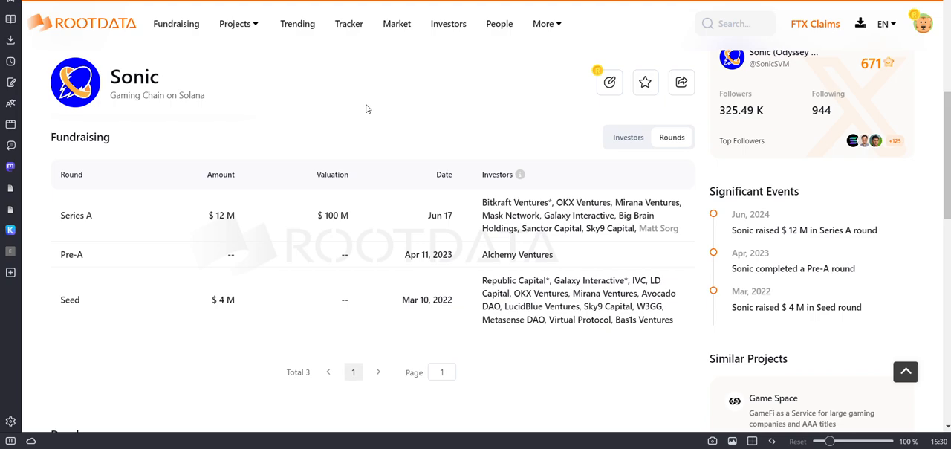
mouse_move(280, 270)
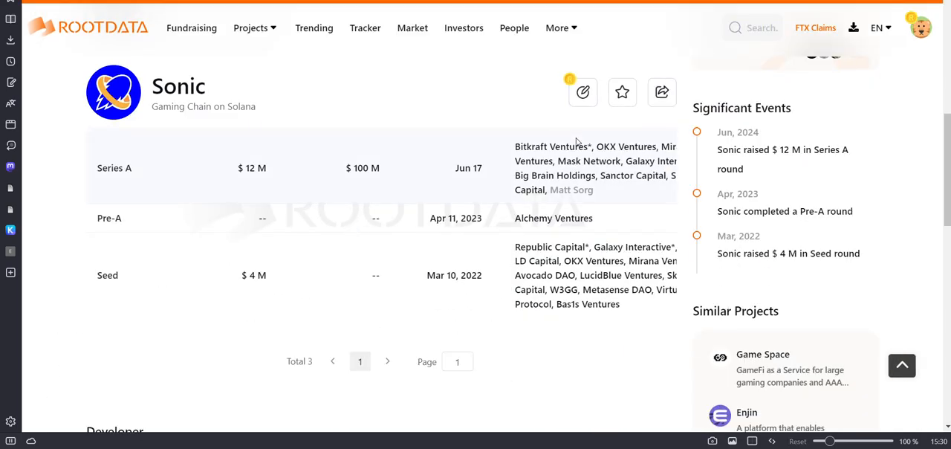
mouse_move(157, 78)
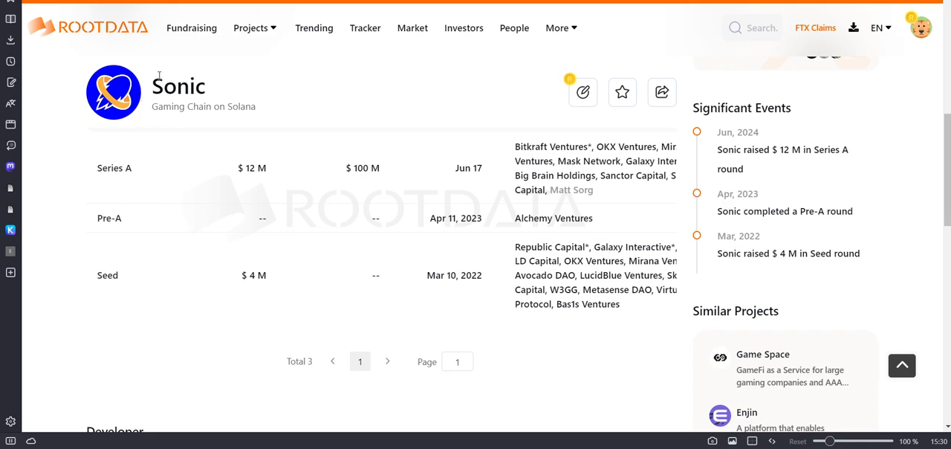
Connect a wallet to the Sonic Odyssey campaign page via the Connect Your Wallet dialog.
key(alt+tab)
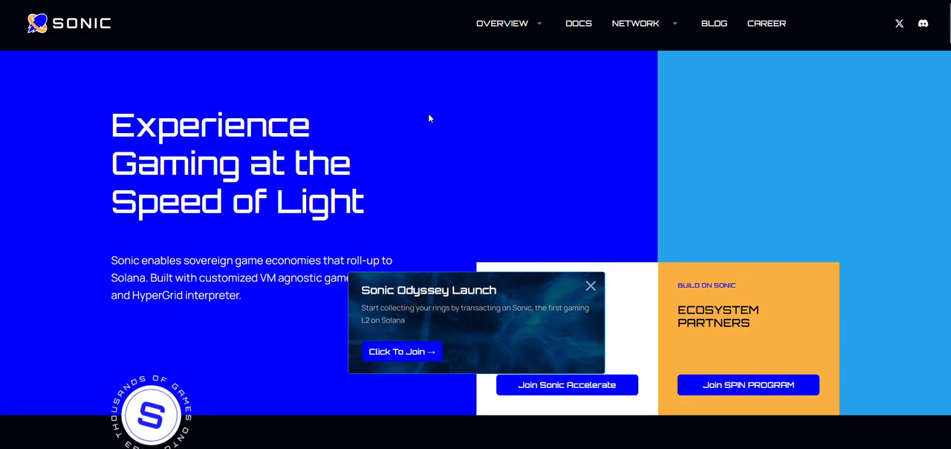
mouse_move(392, 351)
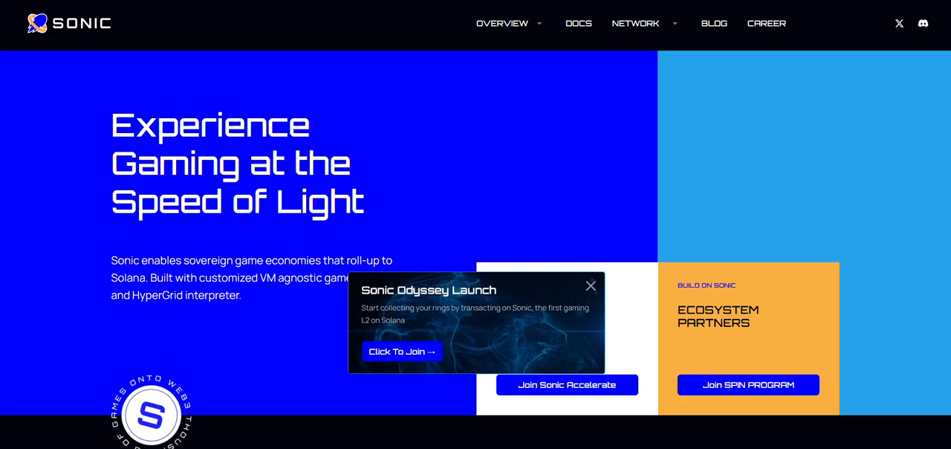
click(401, 350)
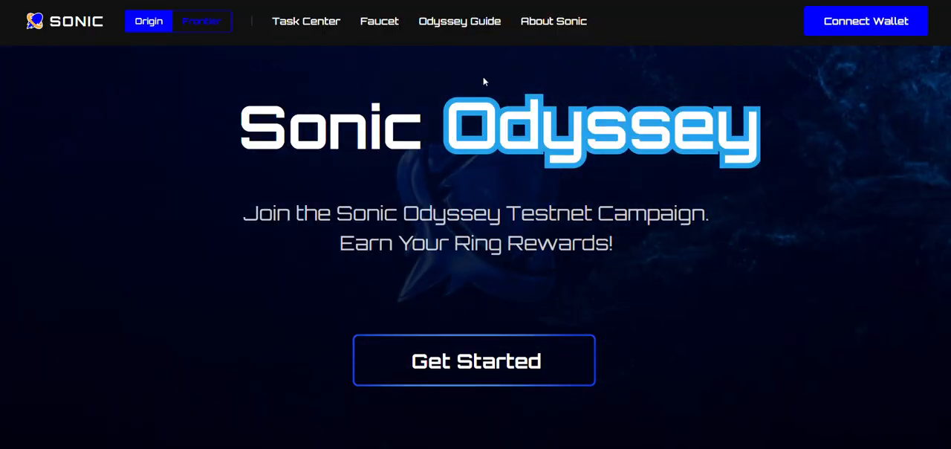
mouse_move(866, 62)
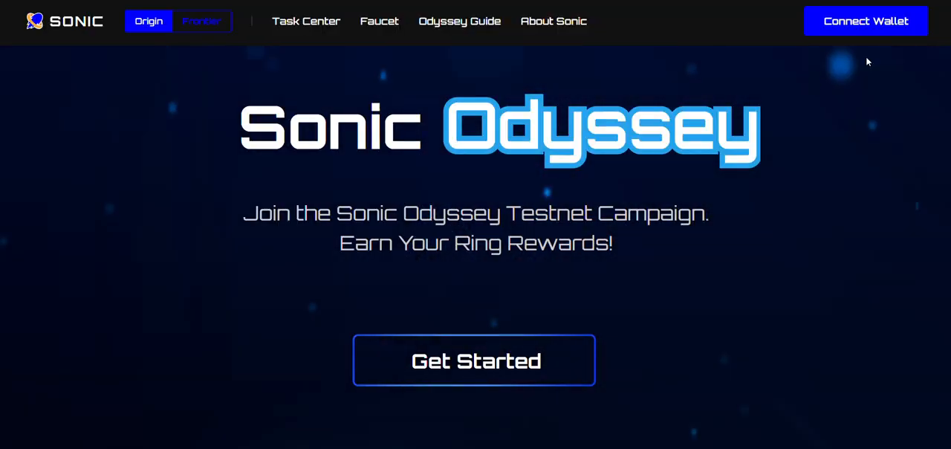
click(865, 21)
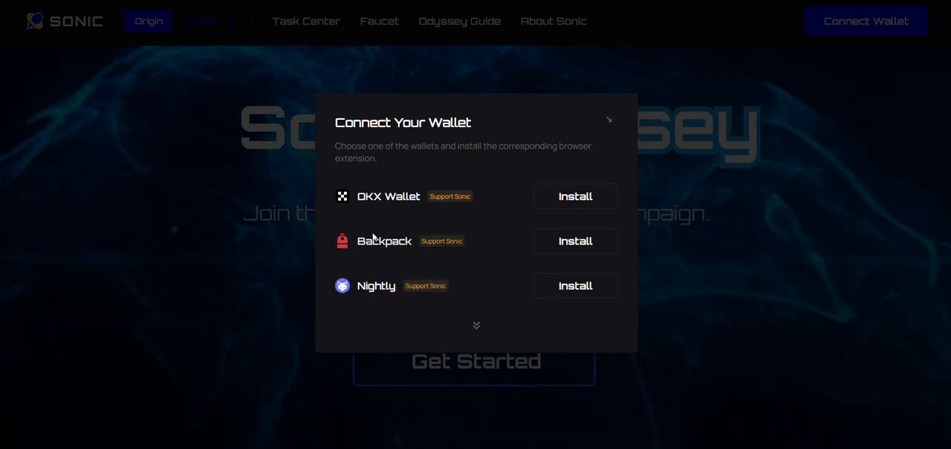
mouse_move(416, 184)
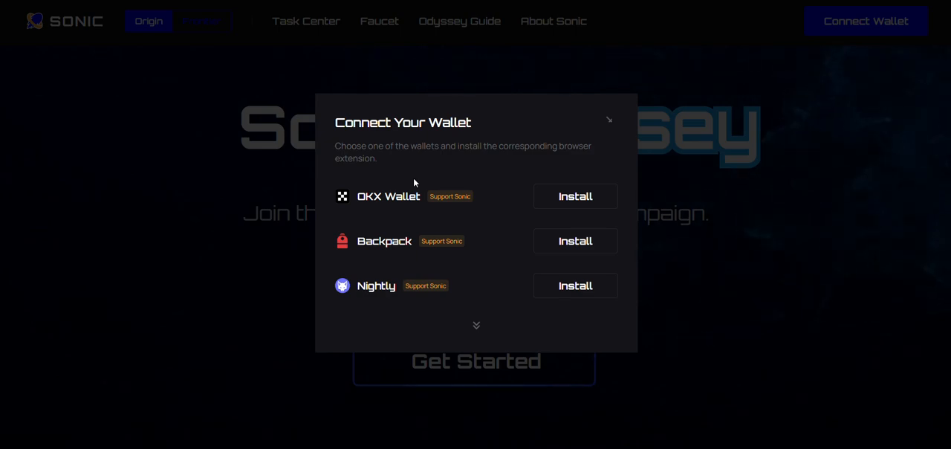
mouse_move(386, 205)
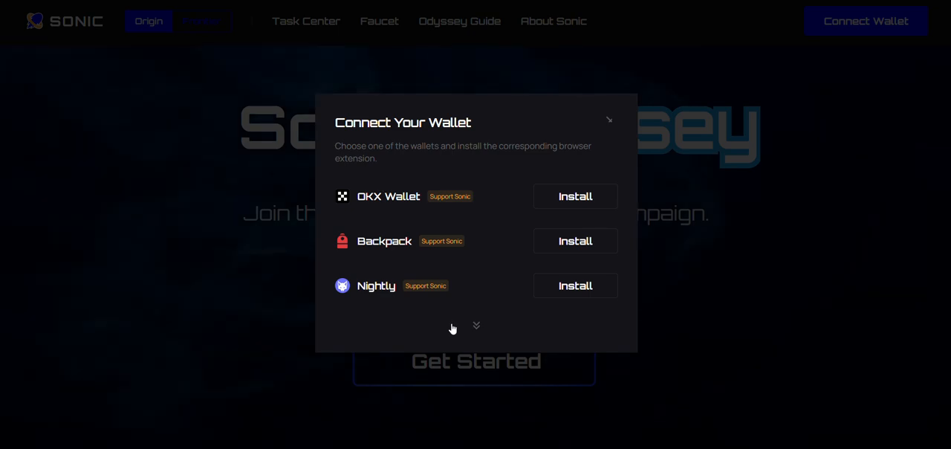
click(609, 119)
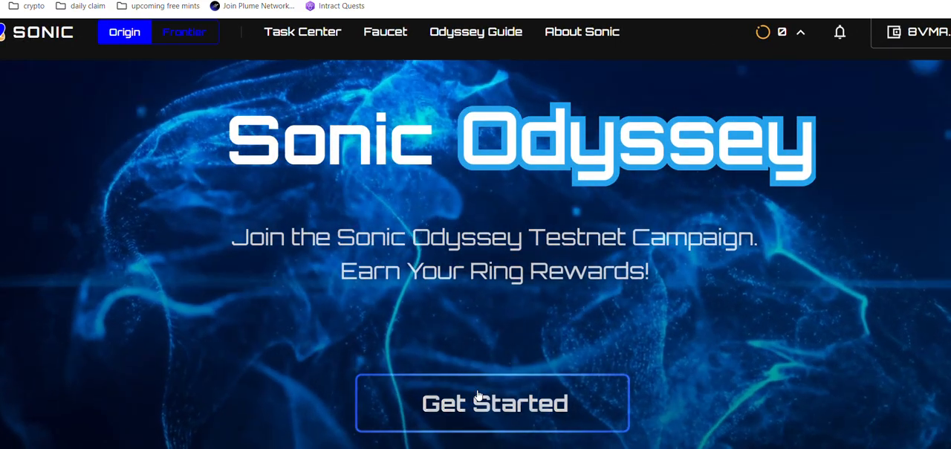
Start the Meet Sonic task in the Task Center and review its X and Discord linking rules.
click(493, 403)
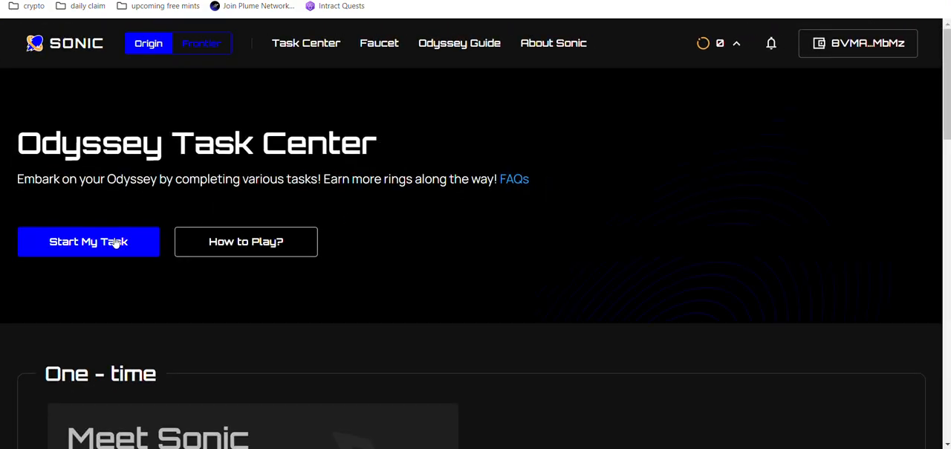
click(89, 241)
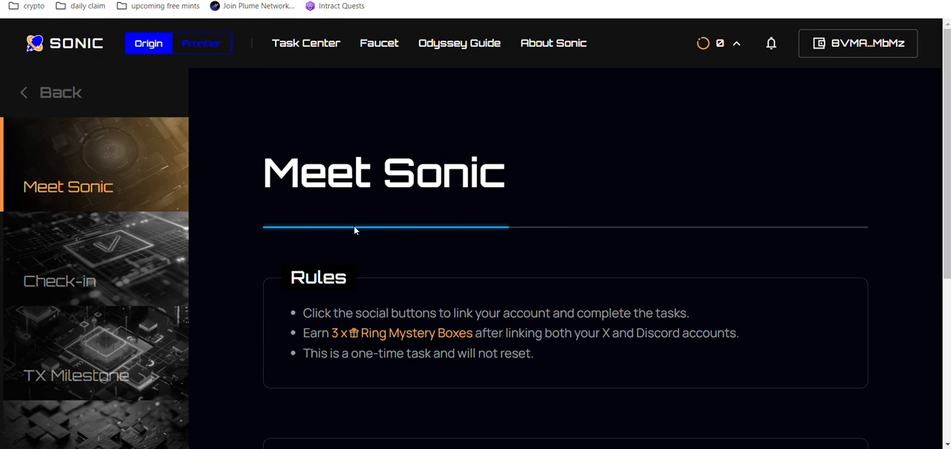
scroll(down, 3)
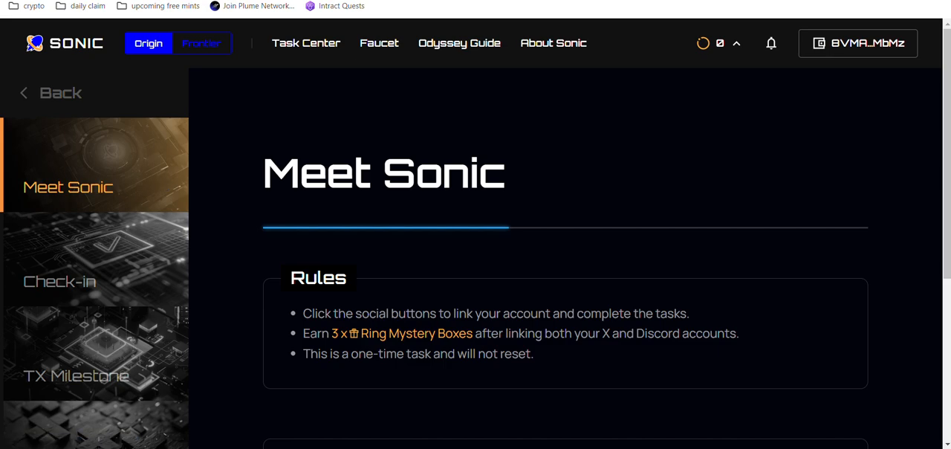
scroll(down, 3)
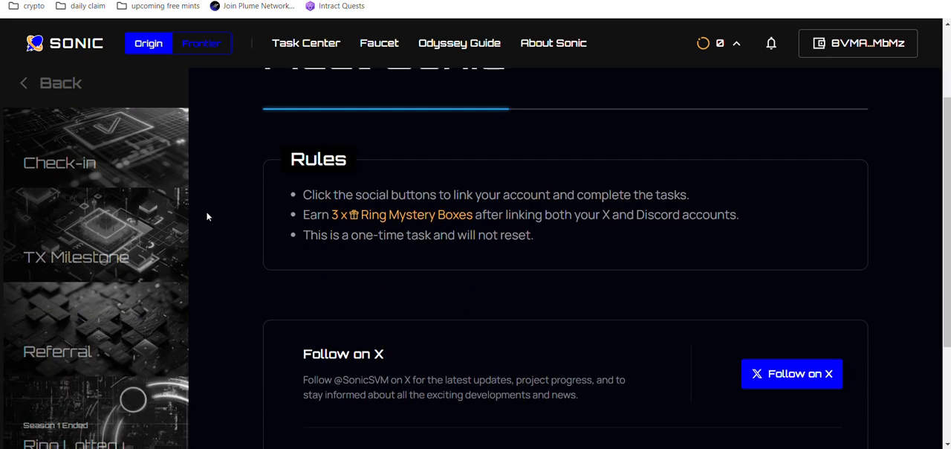
mouse_move(216, 216)
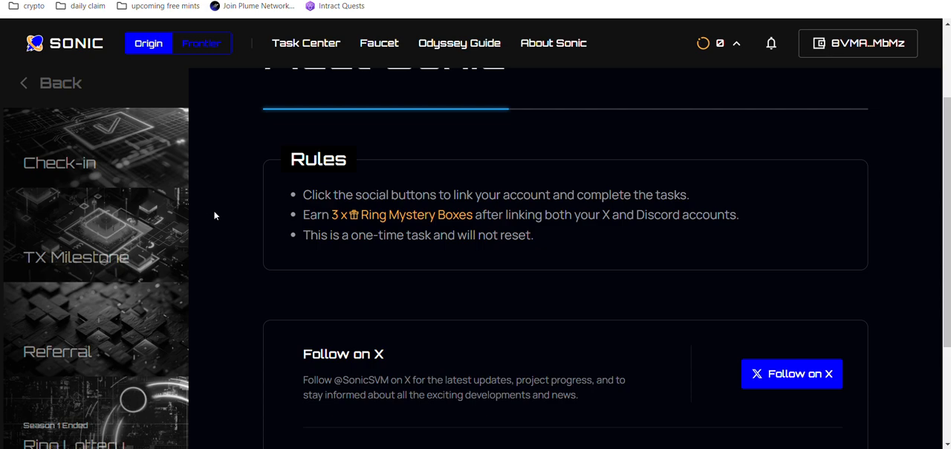
scroll(down, 3)
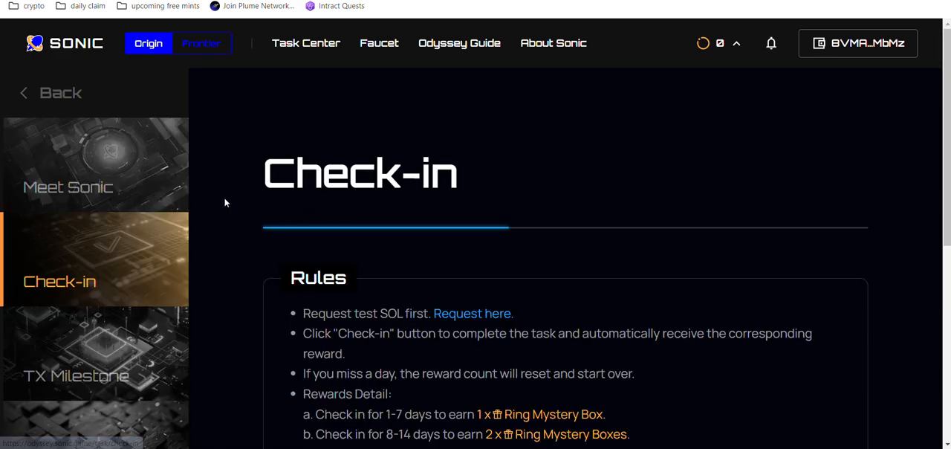
mouse_move(324, 153)
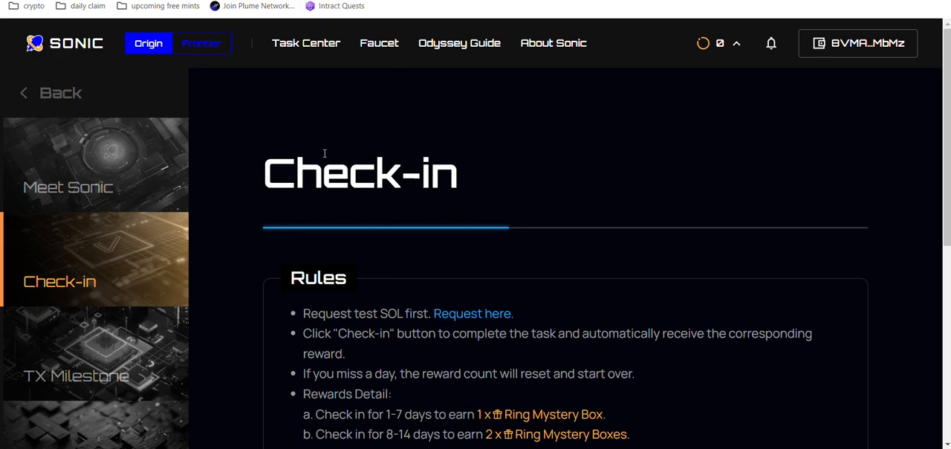
Review the Check-in task rules and reward tiers showing zero days checked in.
scroll(down, 3)
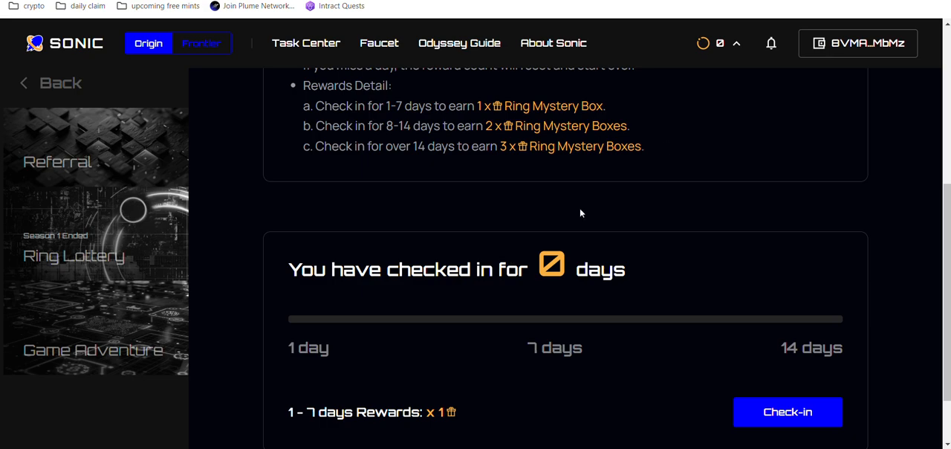
scroll(down, 3)
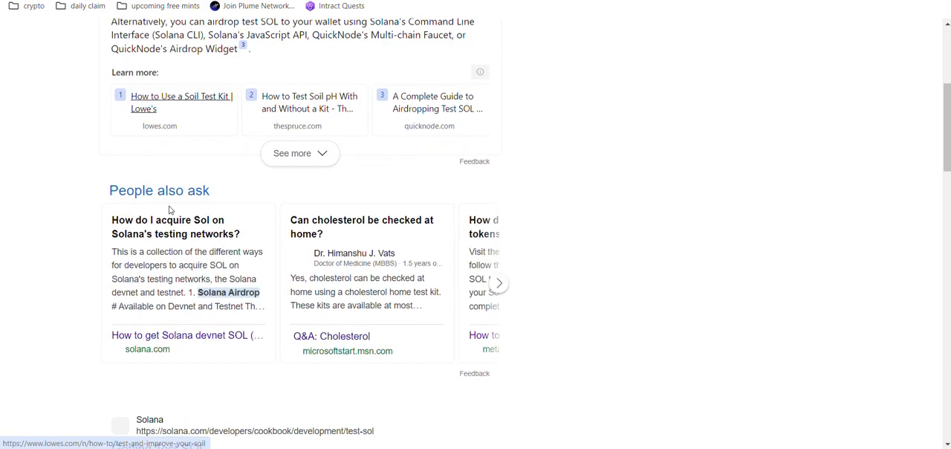
Open the solana.com Getting Test SOL guide from the Bing results and view its airdrop example.
scroll(down, 3)
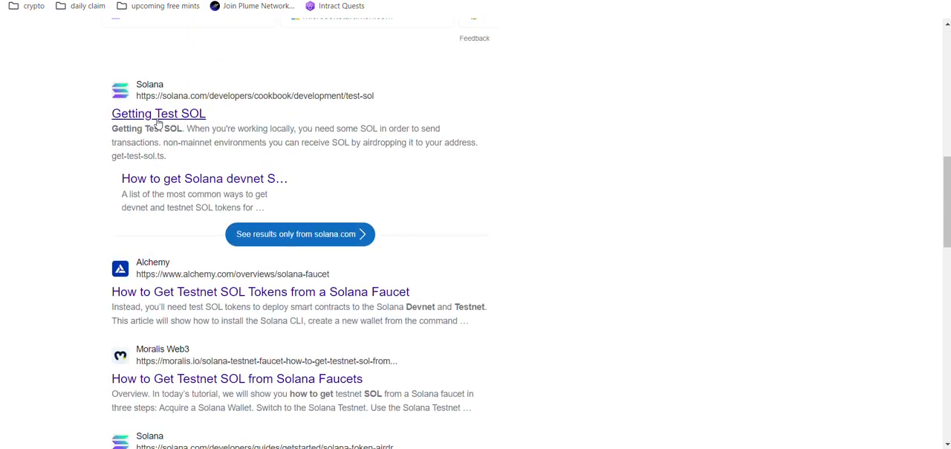
click(157, 113)
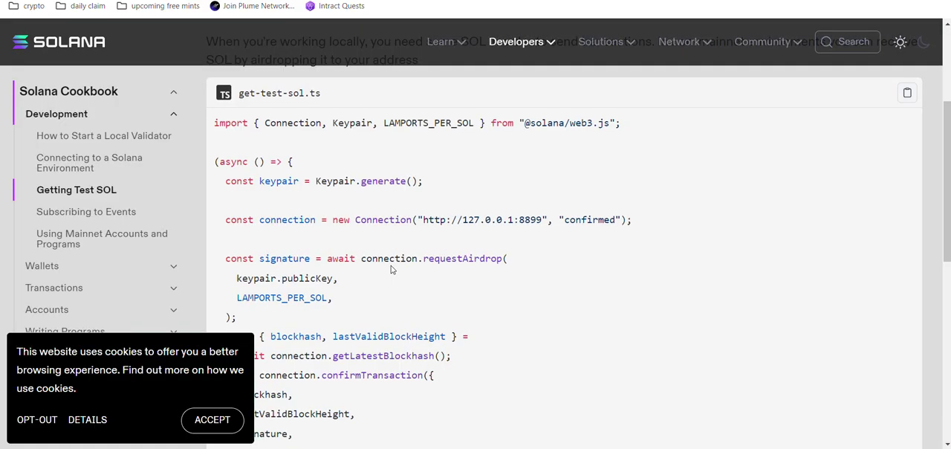
scroll(up, 3)
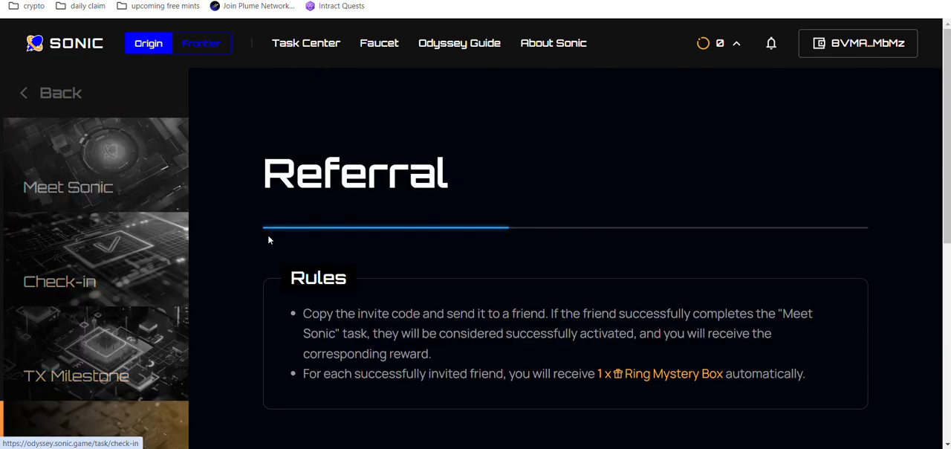
Review the Referral invite code, then the Ring Lottery and Game Adventure tasks.
scroll(down, 3)
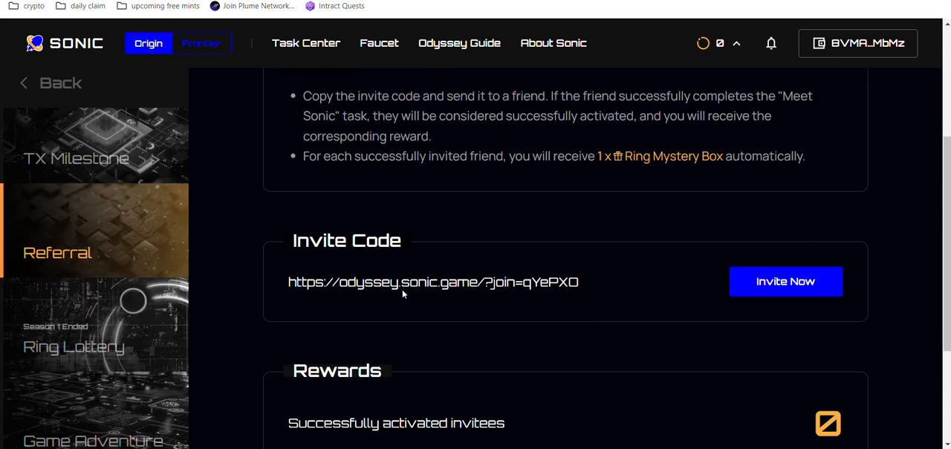
scroll(down, 3)
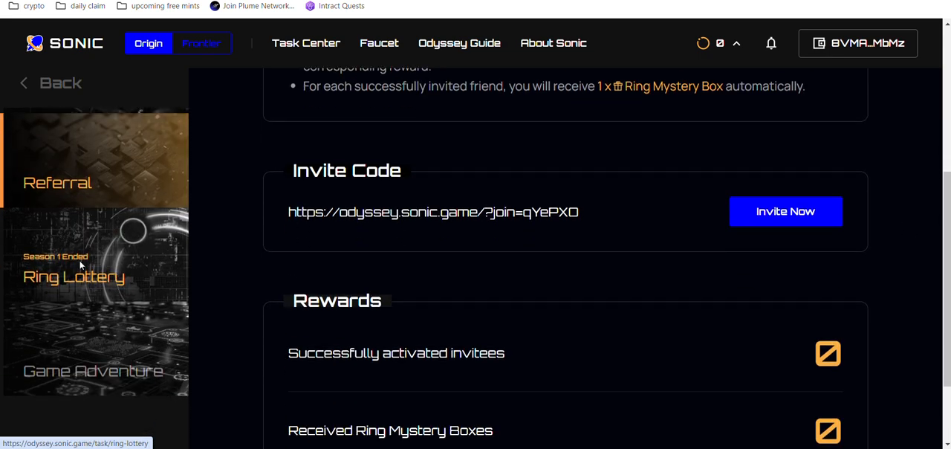
click(74, 276)
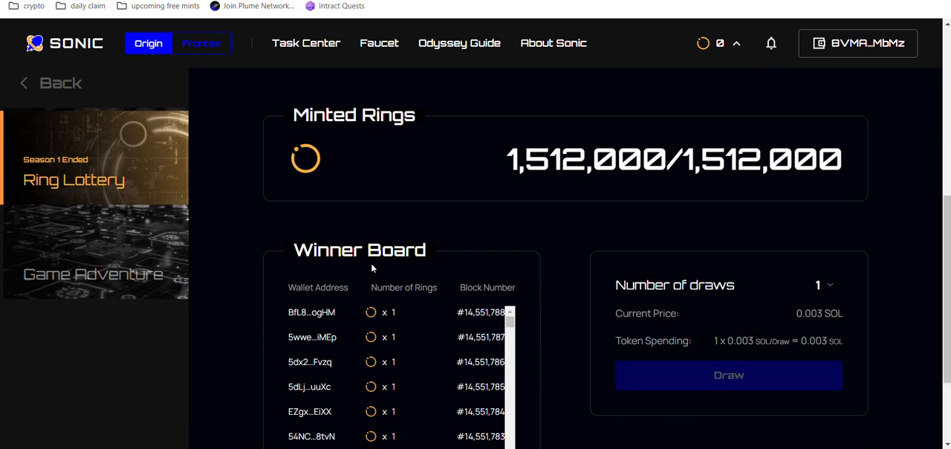
click(95, 252)
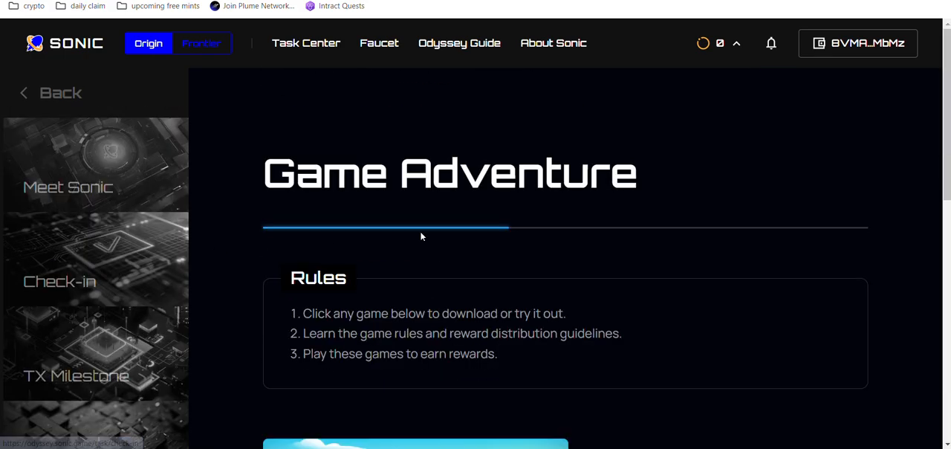
scroll(down, 3)
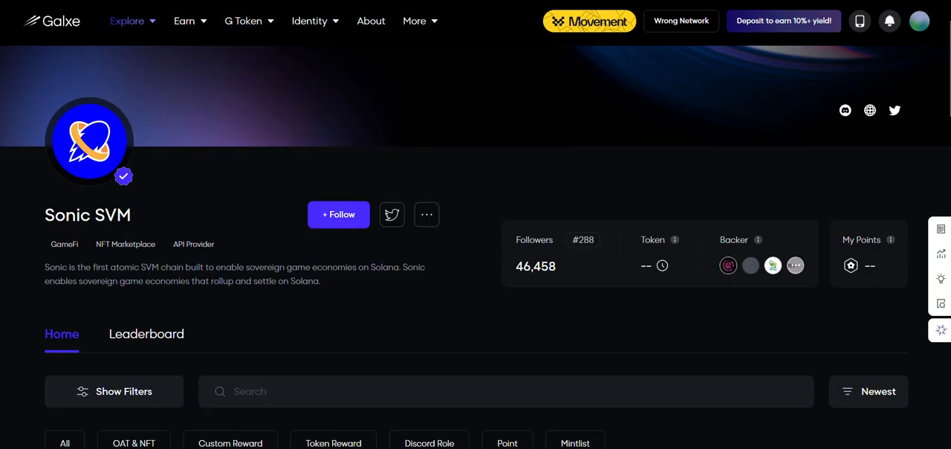
Scroll through the Sonic SVM Galxe quest cards, including Sonic Odyssey Phase 2: Sonic Testnet.
scroll(down, 3)
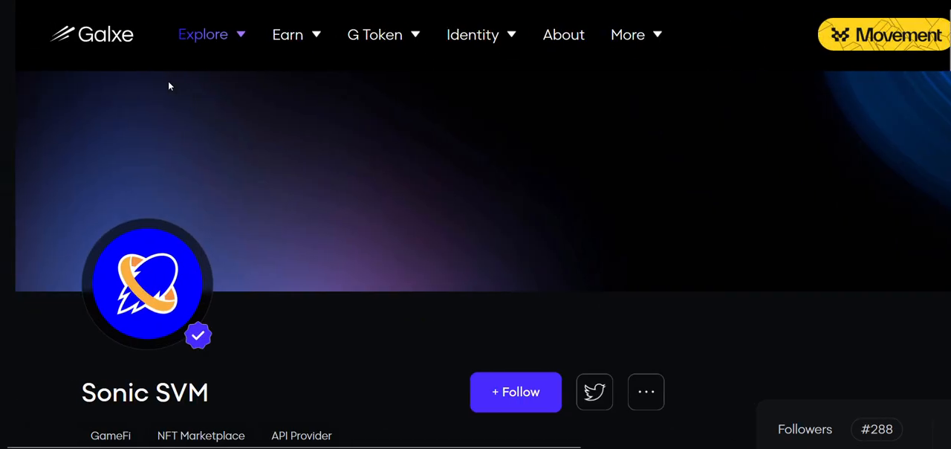
scroll(down, 3)
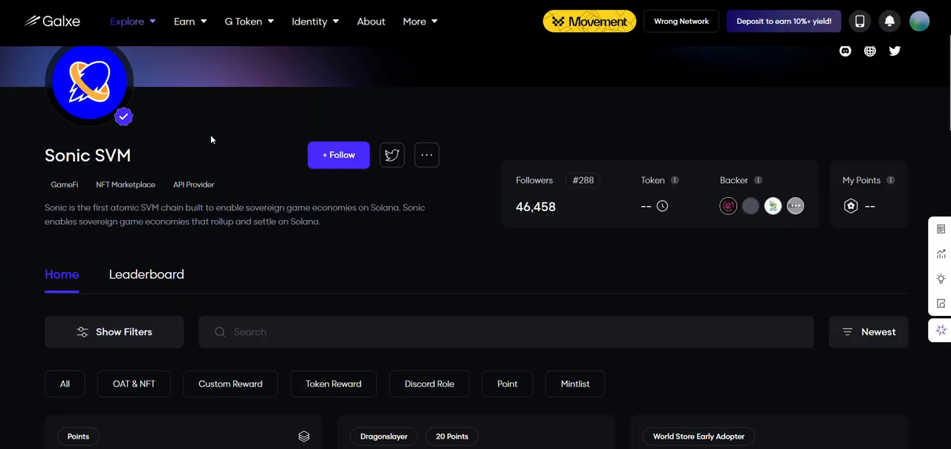
scroll(down, 3)
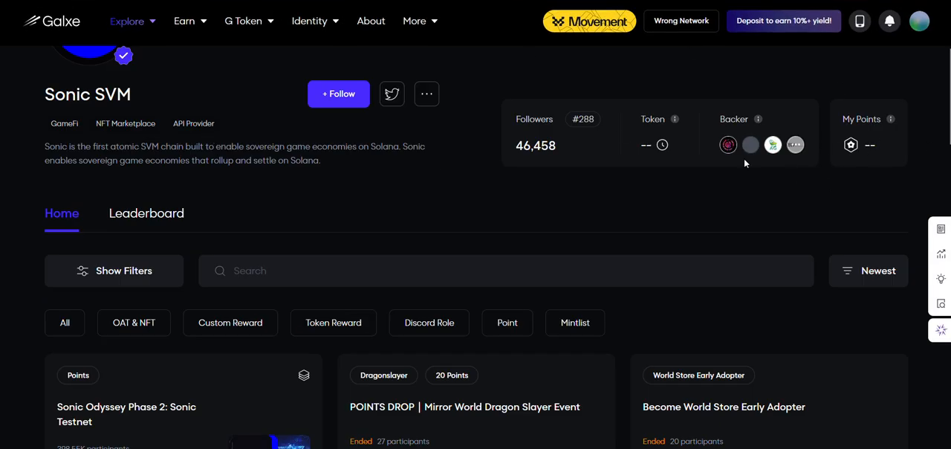
scroll(down, 3)
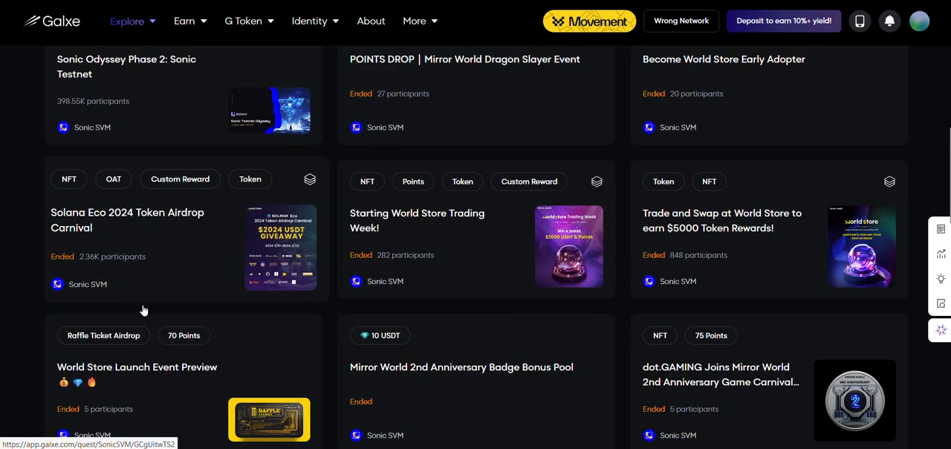
scroll(down, 3)
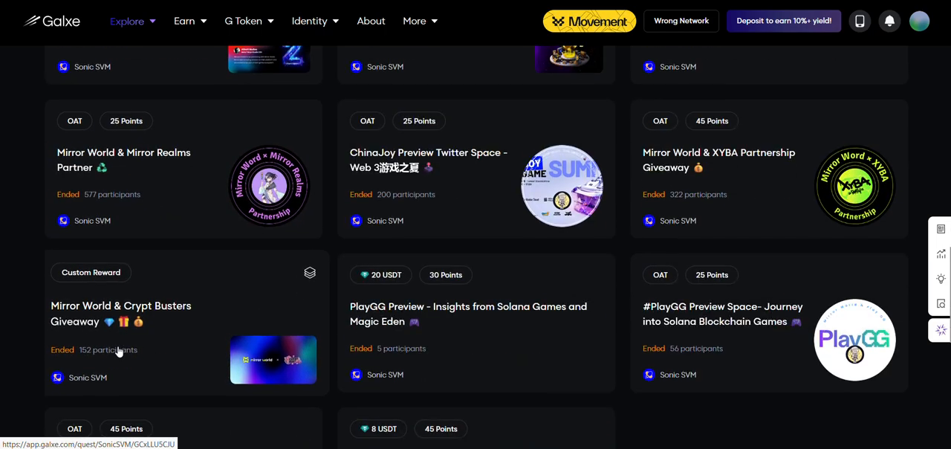